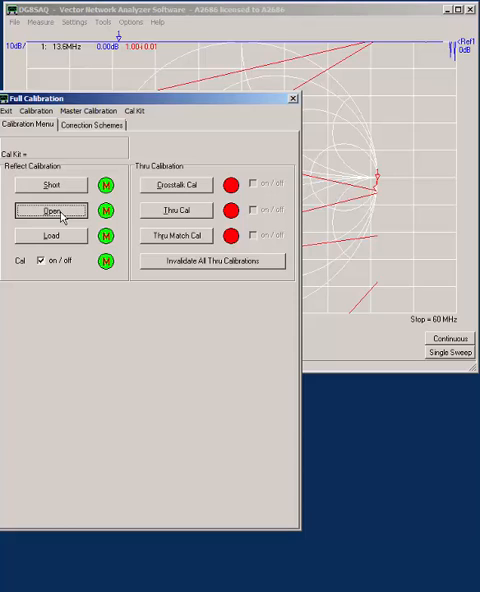
Run the open, short and load reflection calibrations, confirming each standard is connected.
{"action": "left_click", "coordinate": [46, 210]}
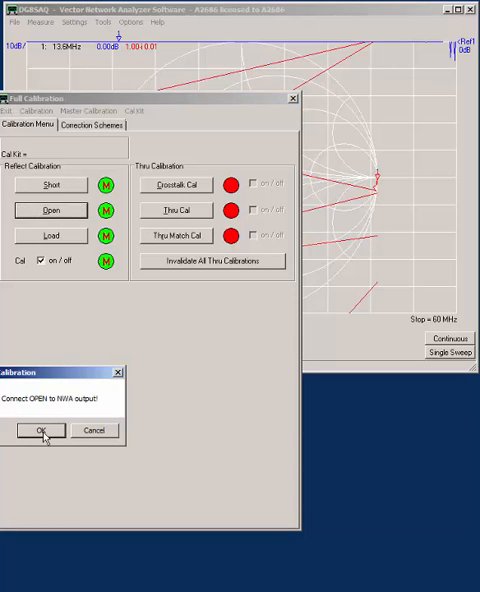
{"action": "left_click", "coordinate": [40, 430]}
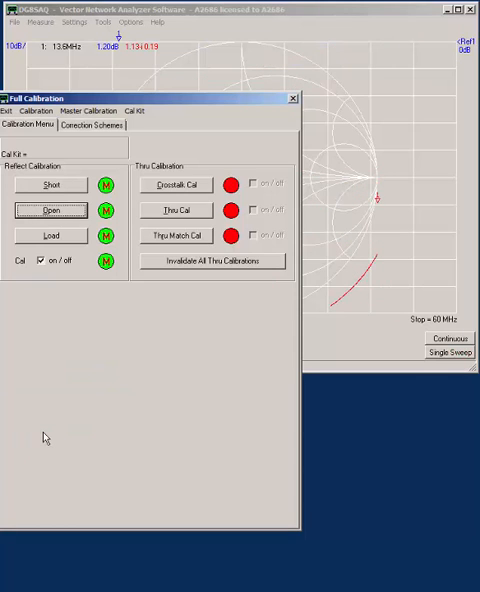
{"action": "mouse_move", "coordinate": [140, 424]}
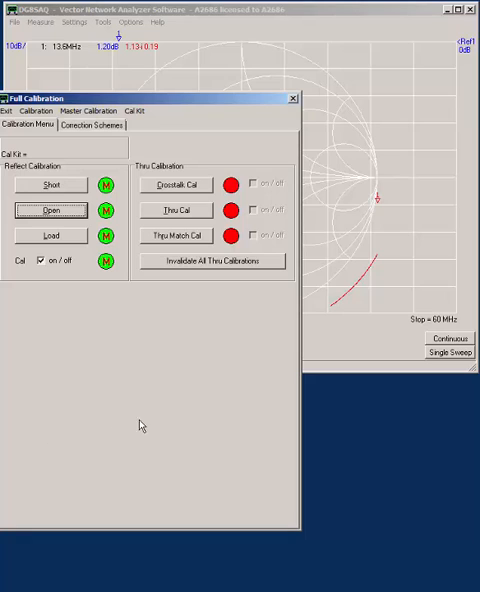
{"action": "mouse_move", "coordinate": [80, 180]}
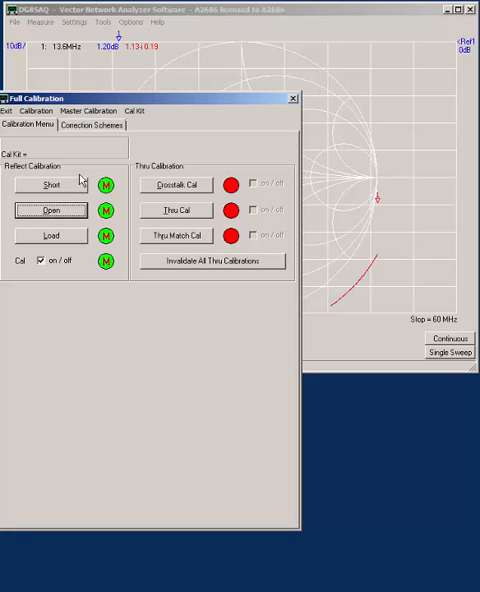
{"action": "mouse_move", "coordinate": [60, 204]}
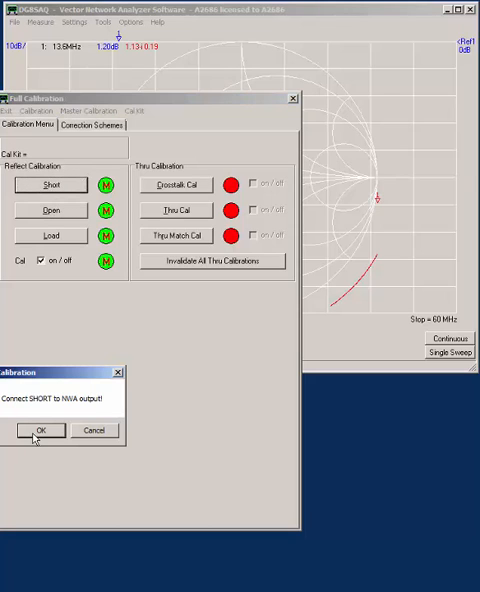
{"action": "left_click", "coordinate": [40, 430]}
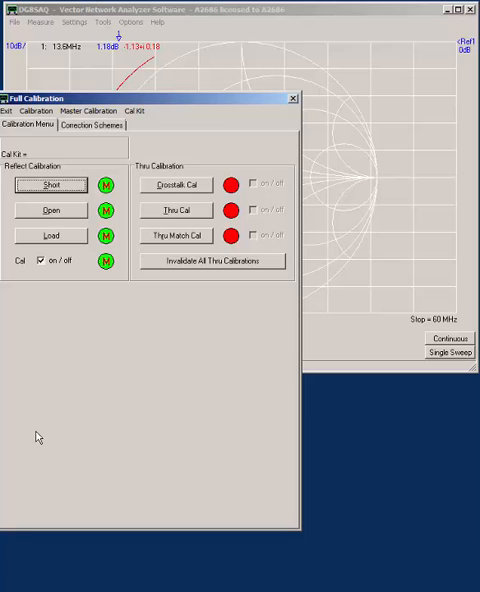
{"action": "mouse_move", "coordinate": [38, 438]}
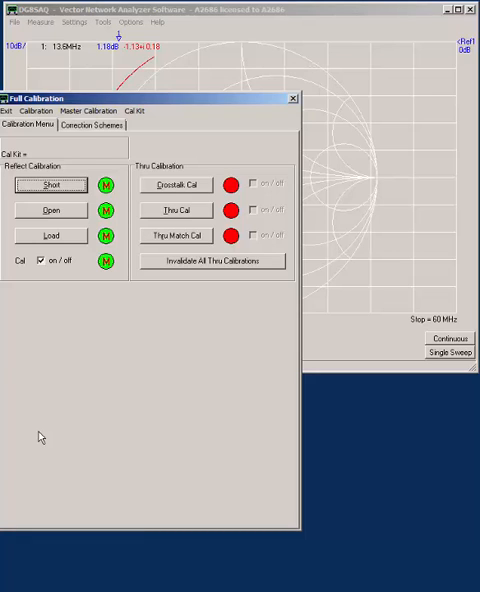
{"action": "left_click", "coordinate": [48, 236]}
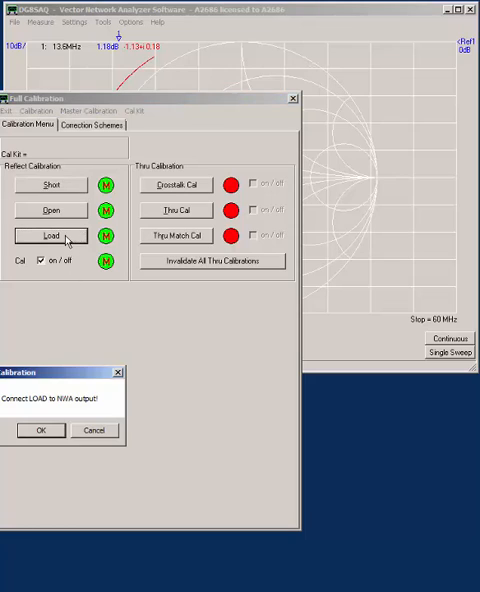
{"action": "left_click", "coordinate": [40, 432]}
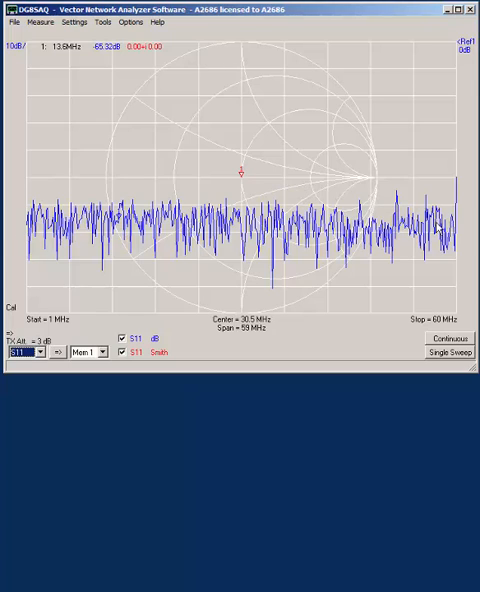
{"action": "mouse_move", "coordinate": [352, 244]}
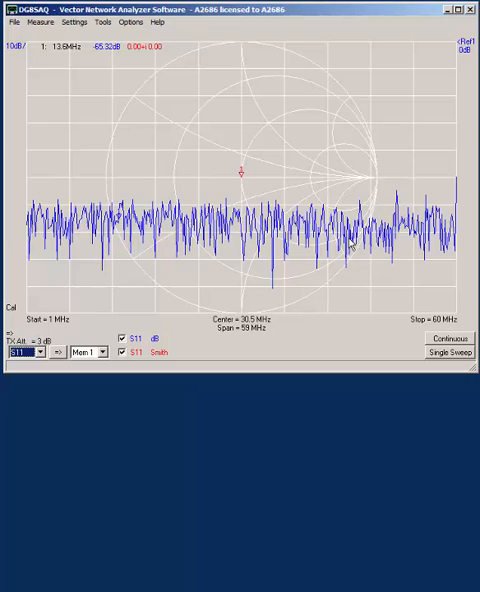
{"action": "mouse_move", "coordinate": [458, 50]}
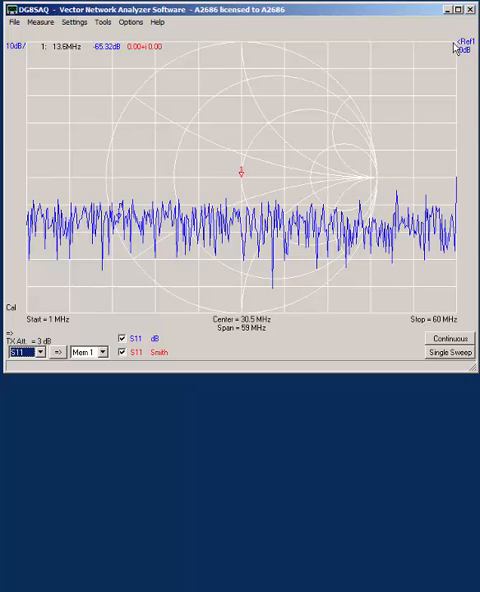
{"action": "mouse_move", "coordinate": [32, 52]}
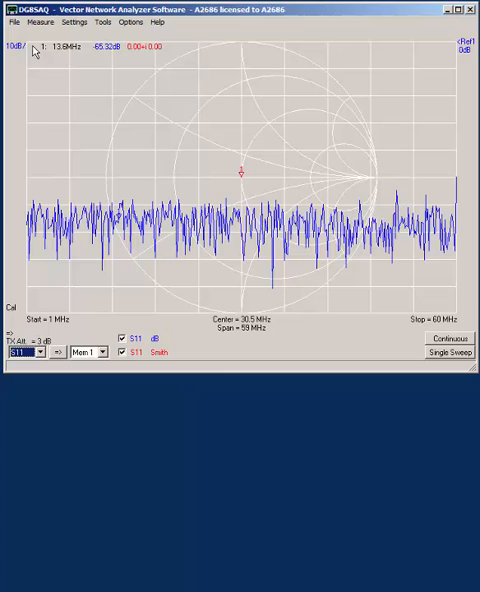
{"action": "mouse_move", "coordinate": [456, 76]}
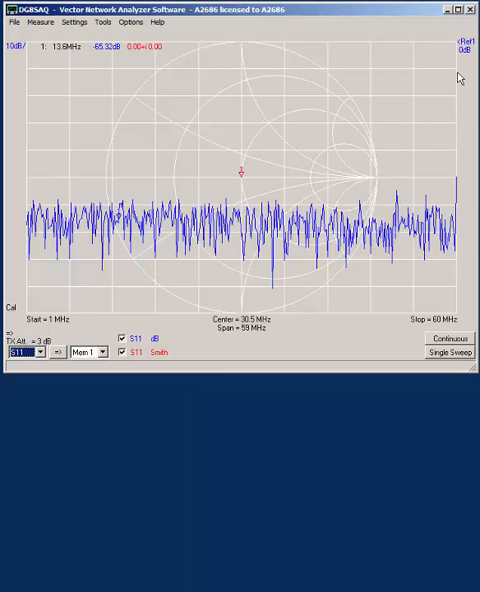
{"action": "mouse_move", "coordinate": [460, 184]}
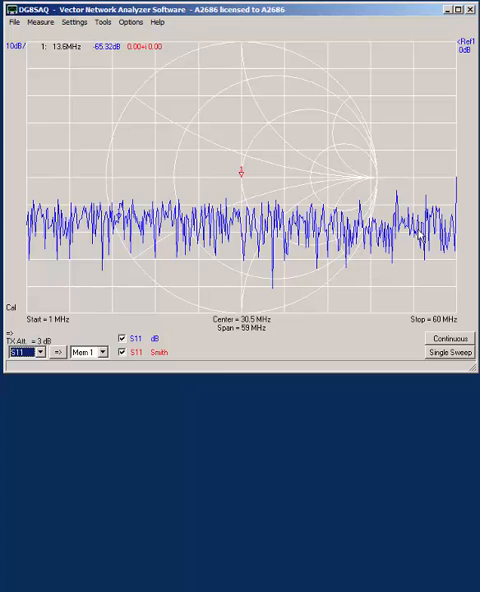
{"action": "mouse_move", "coordinate": [312, 242]}
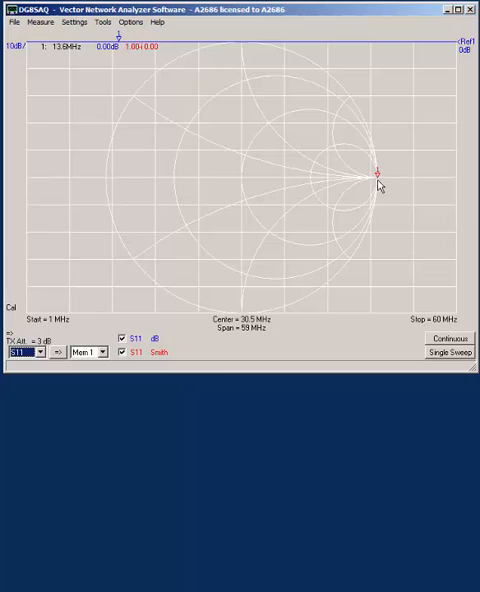
{"action": "mouse_move", "coordinate": [376, 178]}
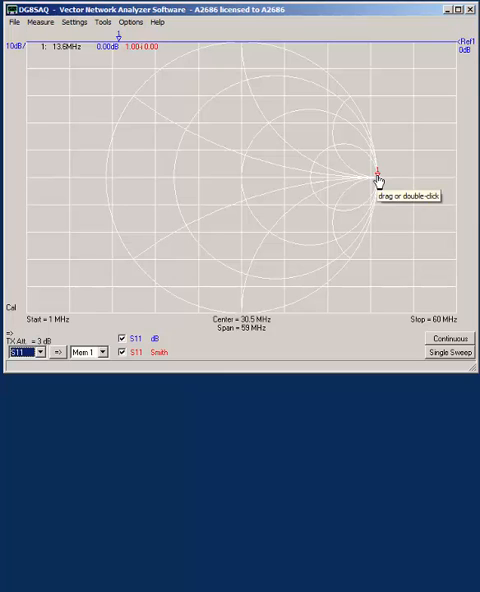
{"action": "mouse_move", "coordinate": [380, 180]}
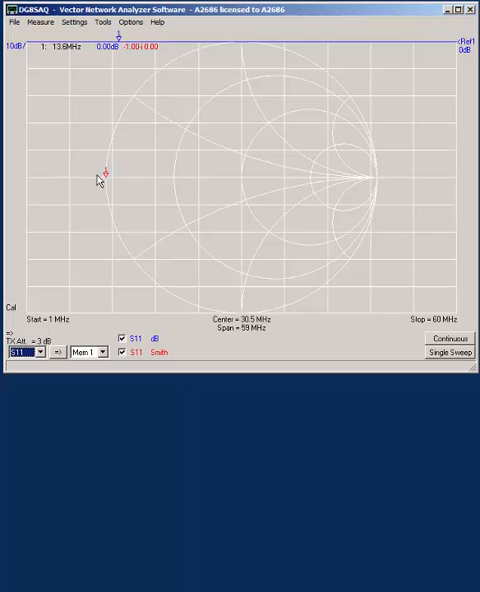
{"action": "mouse_move", "coordinate": [390, 104]}
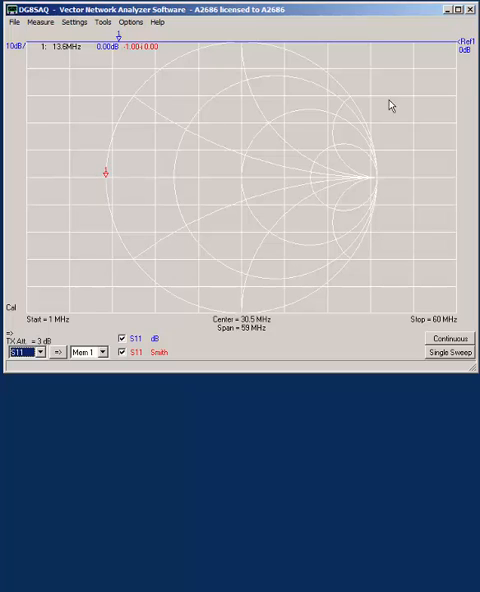
{"action": "mouse_move", "coordinate": [232, 182]}
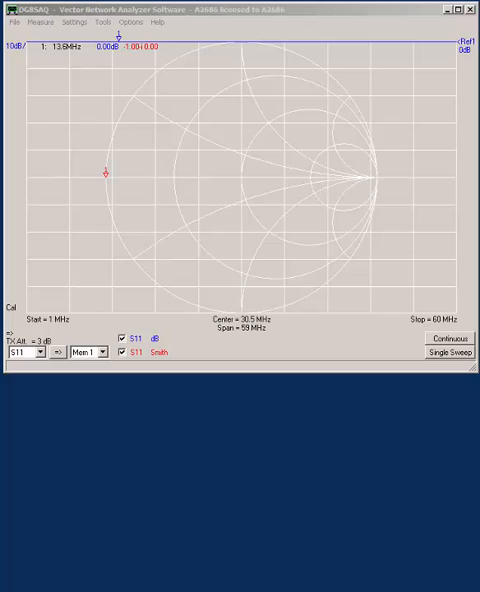
{"action": "mouse_move", "coordinate": [400, 296]}
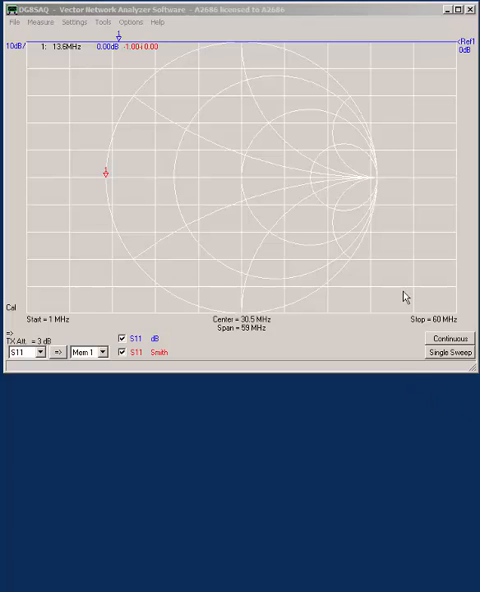
{"action": "left_click", "coordinate": [444, 356]}
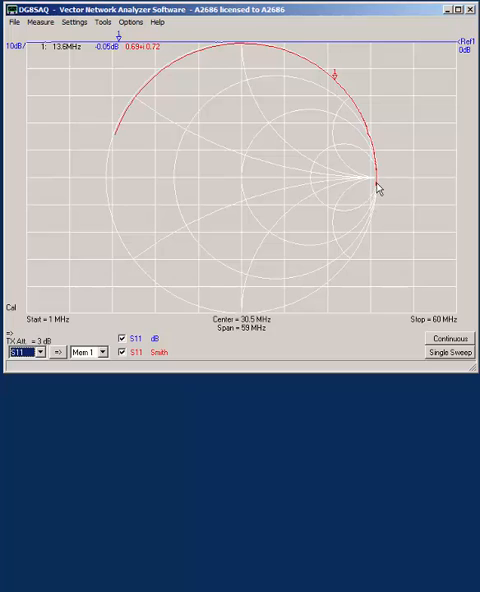
{"action": "mouse_move", "coordinate": [320, 68]}
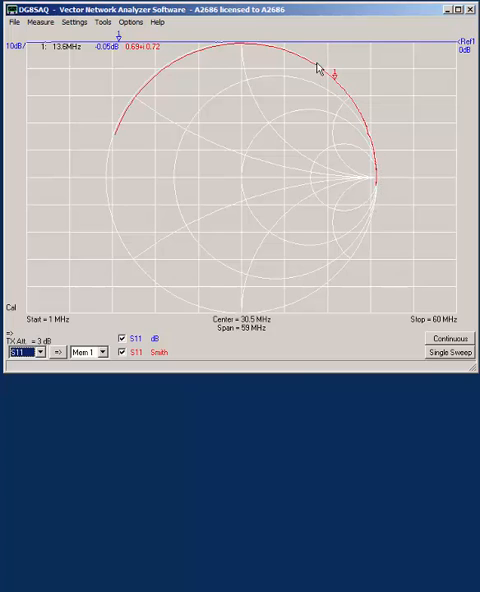
{"action": "mouse_move", "coordinate": [132, 108]}
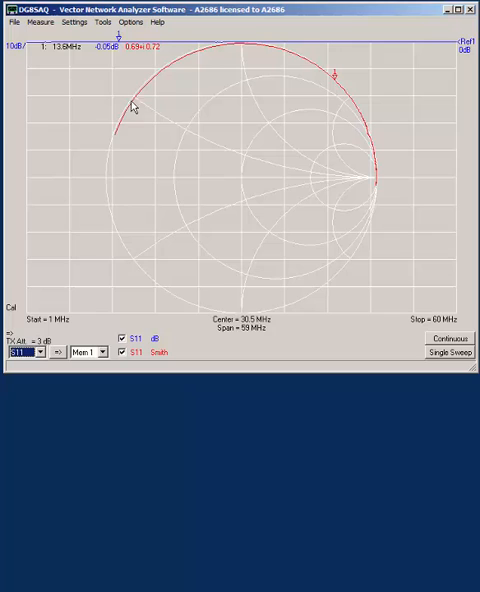
{"action": "mouse_move", "coordinate": [344, 128]}
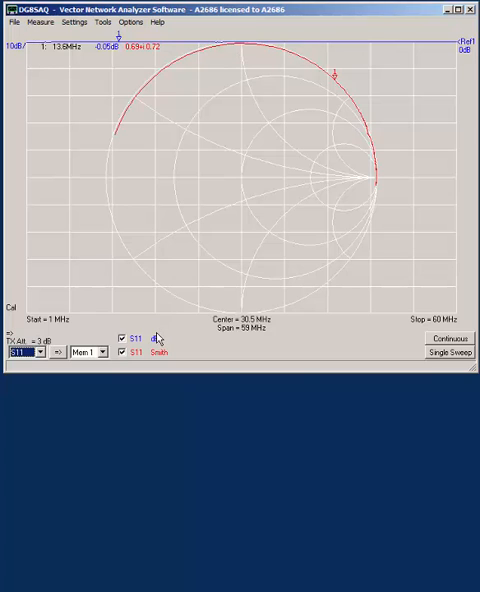
{"action": "mouse_move", "coordinate": [440, 54]}
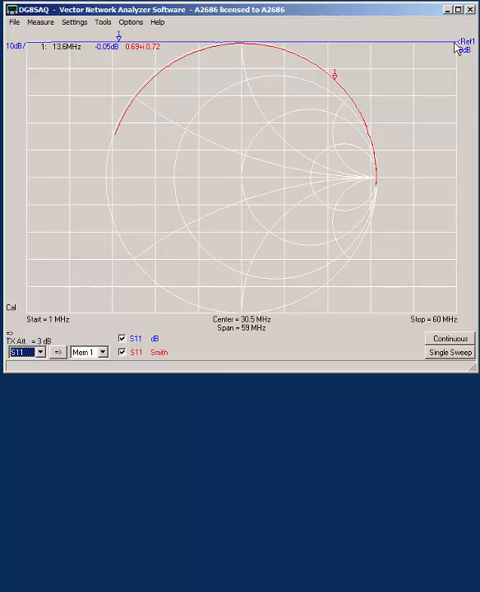
{"action": "mouse_move", "coordinate": [456, 48]}
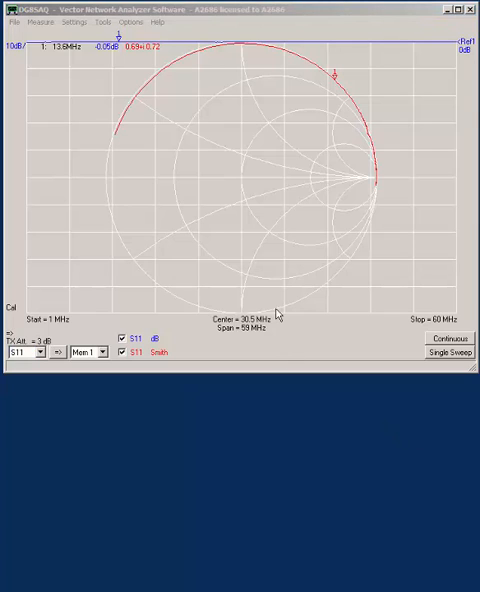
{"action": "mouse_move", "coordinate": [204, 332]}
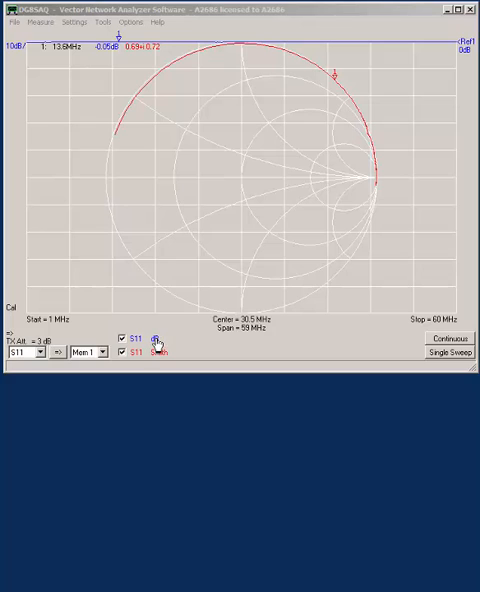
Set the second trace to series inductance (L+) overlaid on the Smith chart.
{"action": "left_click", "coordinate": [158, 340]}
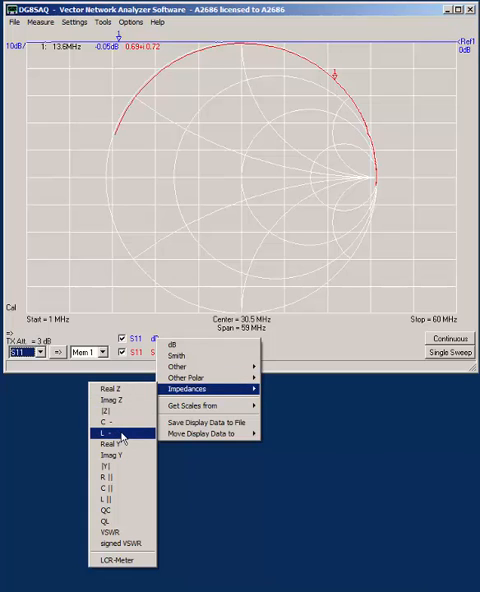
{"action": "left_click", "coordinate": [108, 434]}
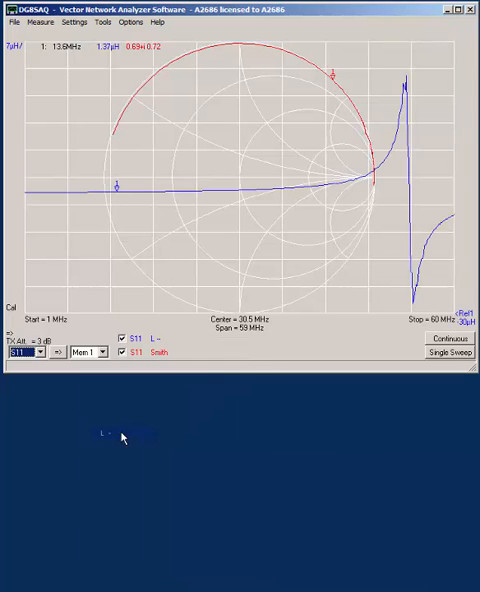
{"action": "mouse_move", "coordinate": [318, 84]}
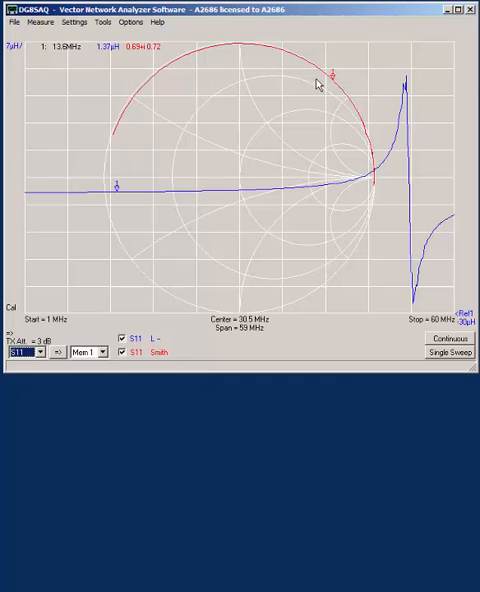
{"action": "mouse_move", "coordinate": [336, 76]}
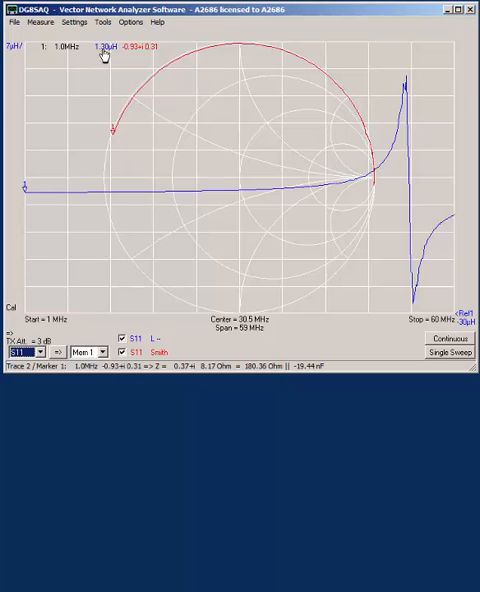
{"action": "mouse_move", "coordinate": [104, 52]}
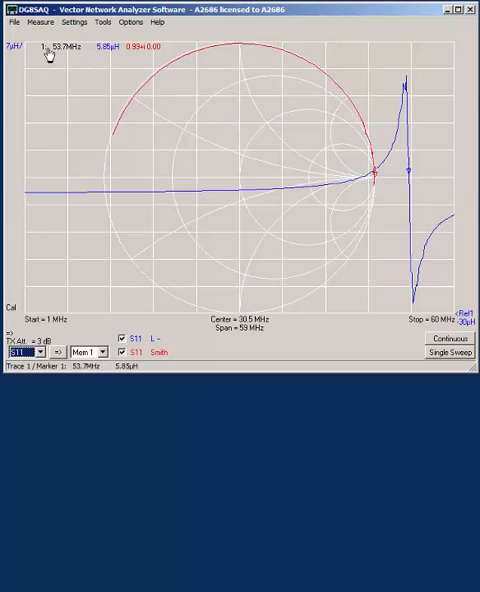
{"action": "mouse_move", "coordinate": [56, 52]}
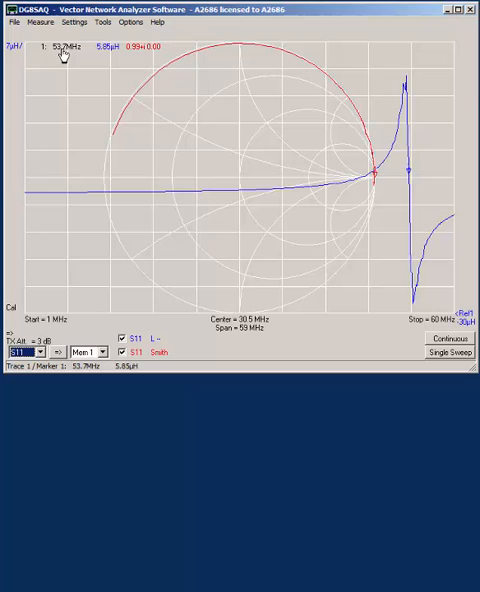
{"action": "mouse_move", "coordinate": [148, 104]}
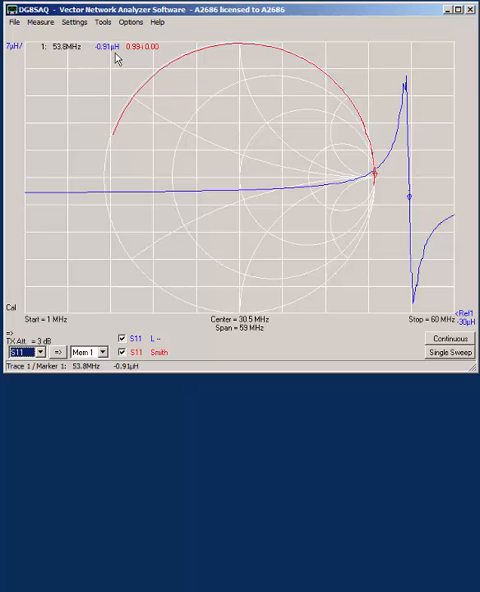
{"action": "mouse_move", "coordinate": [104, 54]}
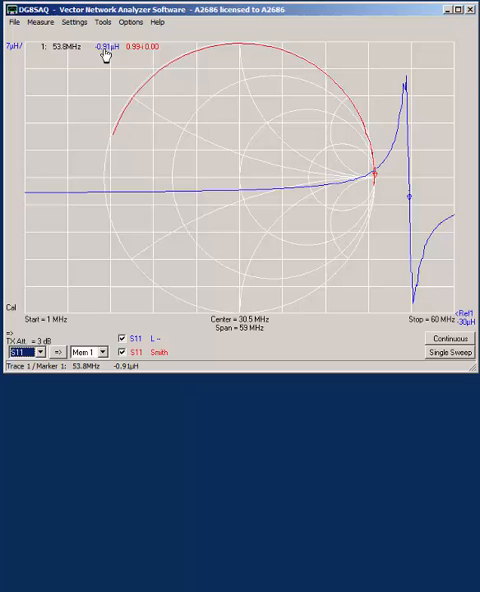
{"action": "mouse_move", "coordinate": [412, 186]}
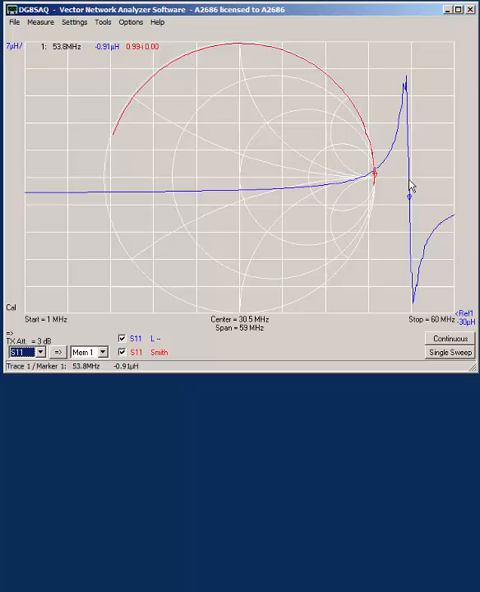
{"action": "mouse_move", "coordinate": [66, 52]}
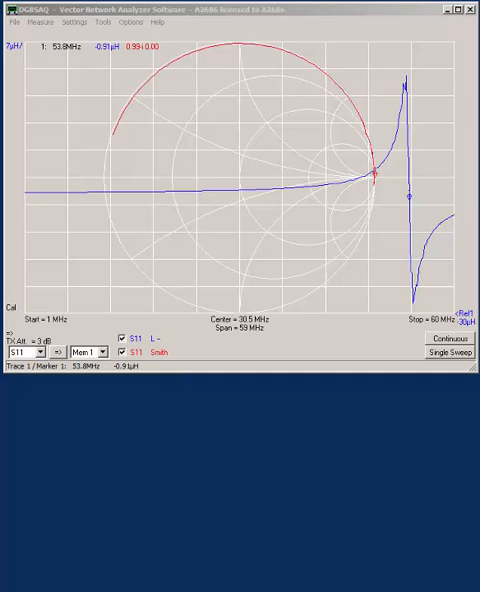
{"action": "mouse_move", "coordinate": [172, 348]}
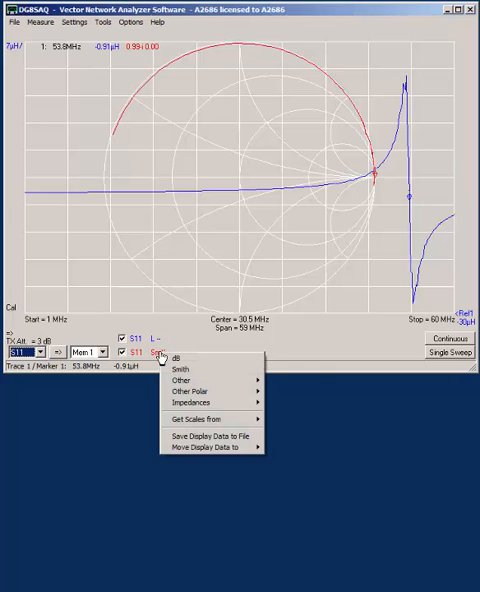
{"action": "mouse_move", "coordinate": [196, 402]}
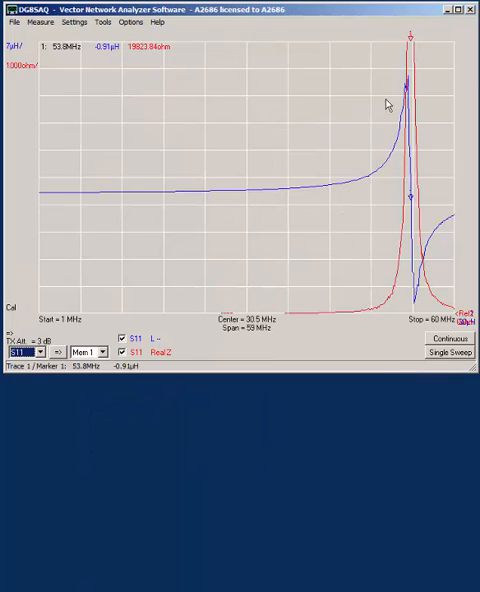
{"action": "mouse_move", "coordinate": [408, 44]}
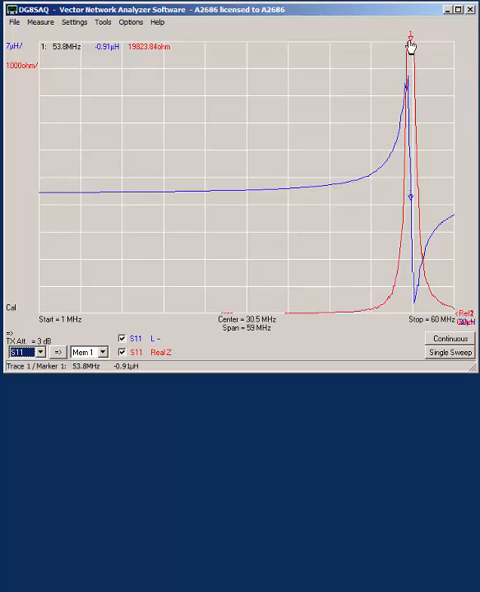
{"action": "mouse_move", "coordinate": [410, 42]}
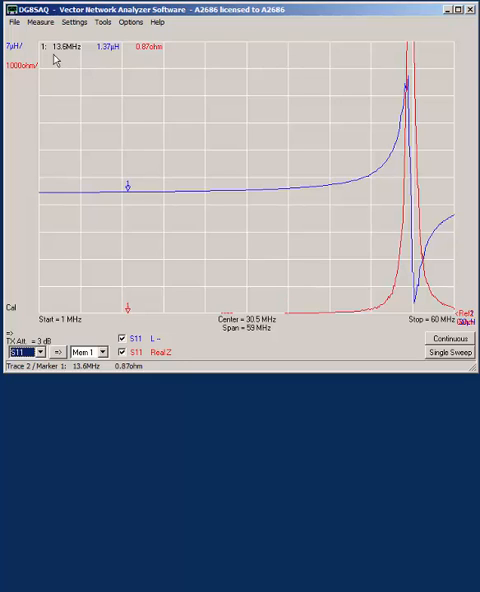
{"action": "mouse_move", "coordinate": [146, 64]}
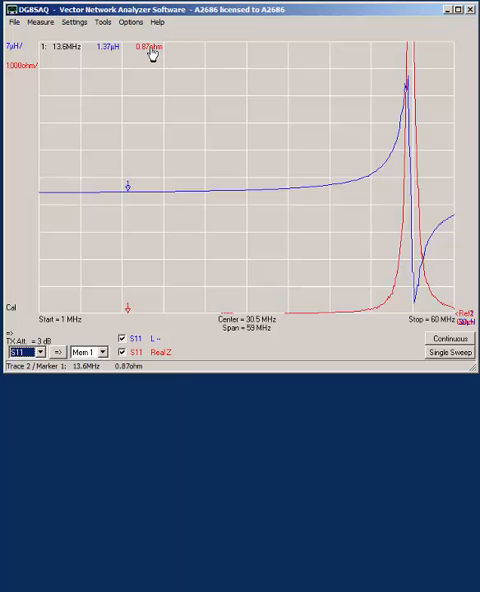
{"action": "mouse_move", "coordinate": [172, 52]}
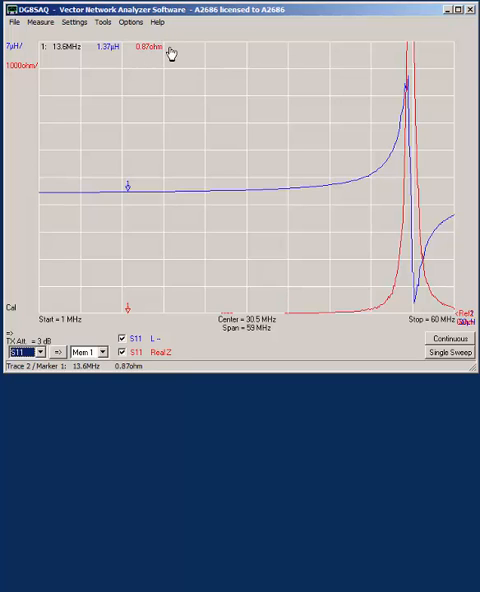